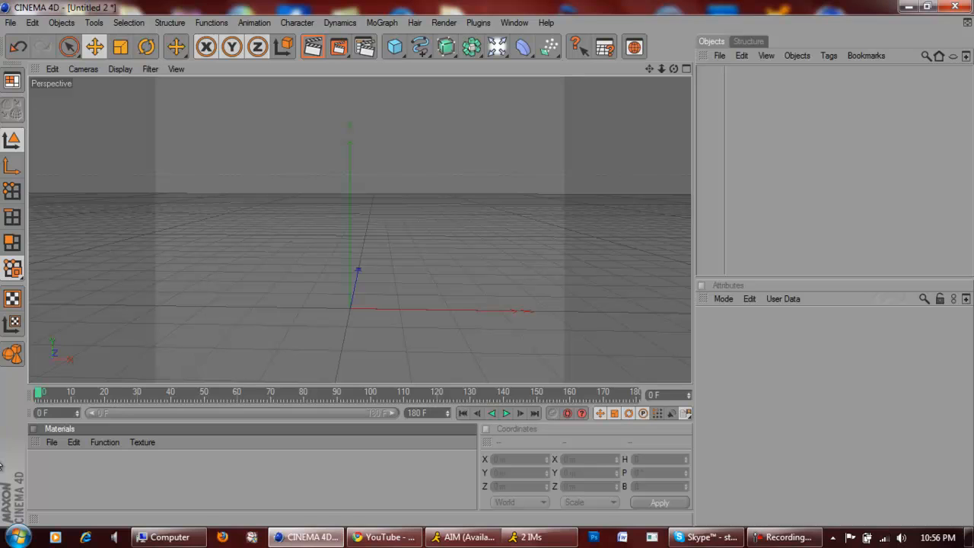
mouse_move(236, 330)
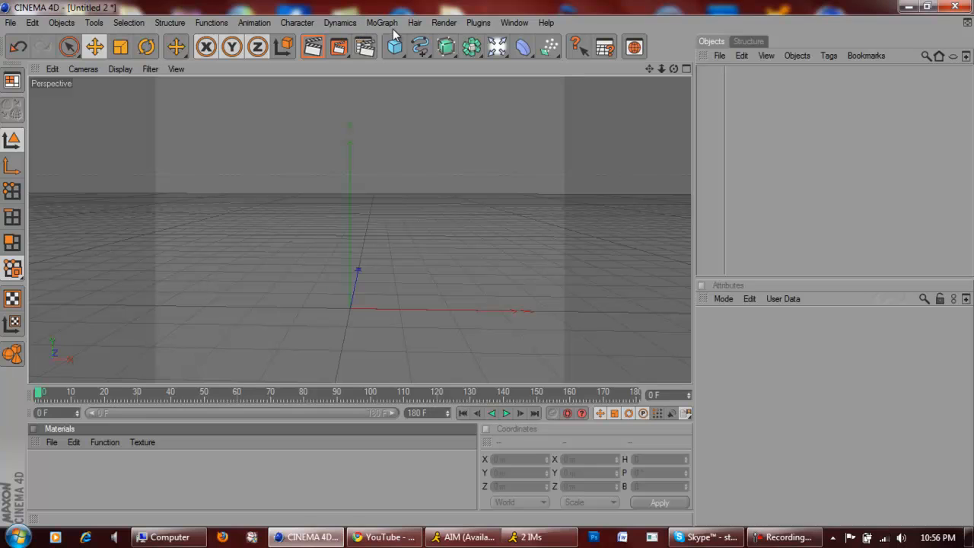
mouse_move(393, 28)
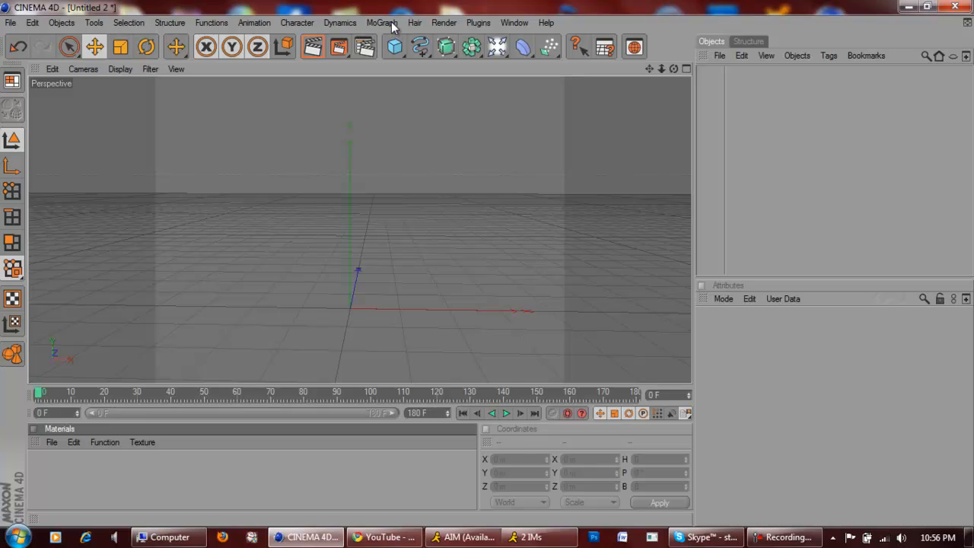
Add a MoGraph Text object reading 'Text' and set its alignment to Middle.
click(380, 22)
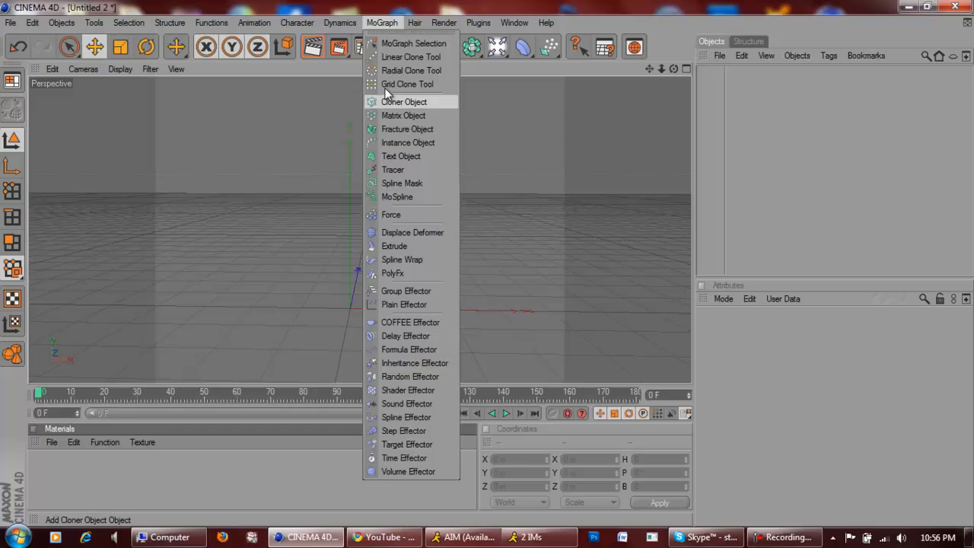
click(403, 116)
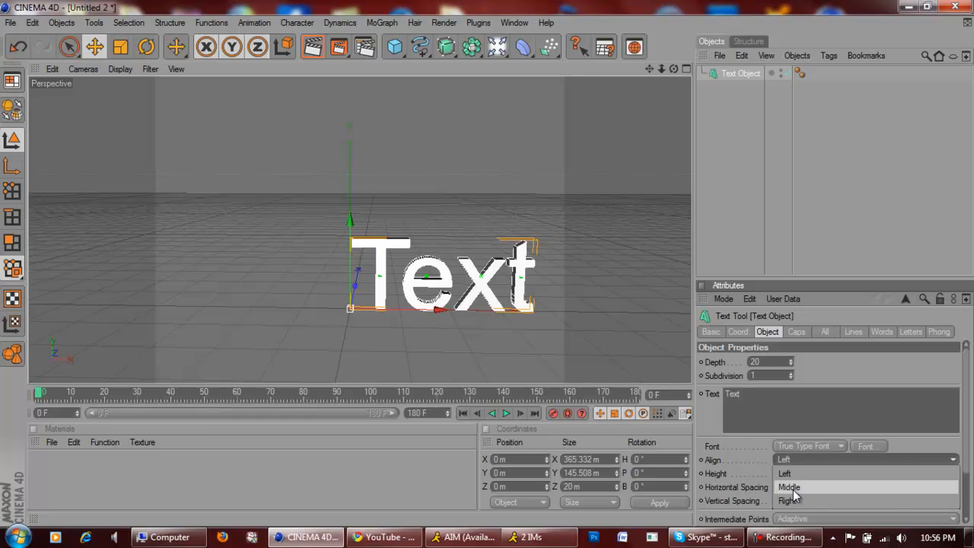
click(788, 487)
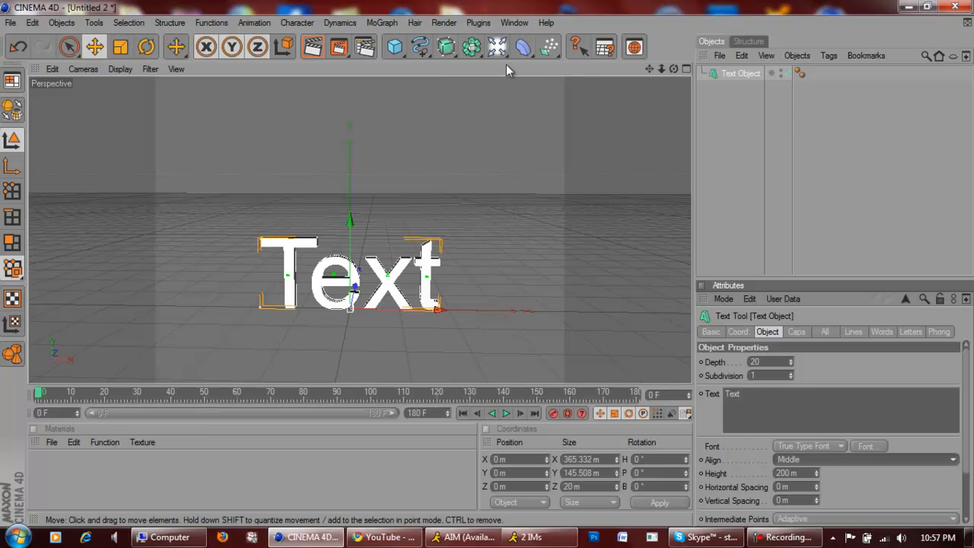
Add a light and nest it inside an Array object to form a ring of lights.
click(496, 45)
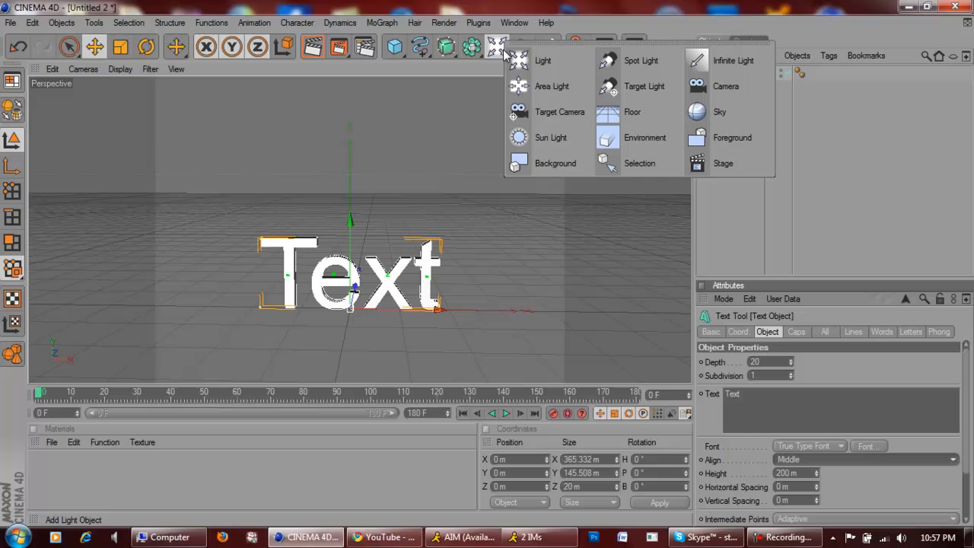
mouse_move(542, 61)
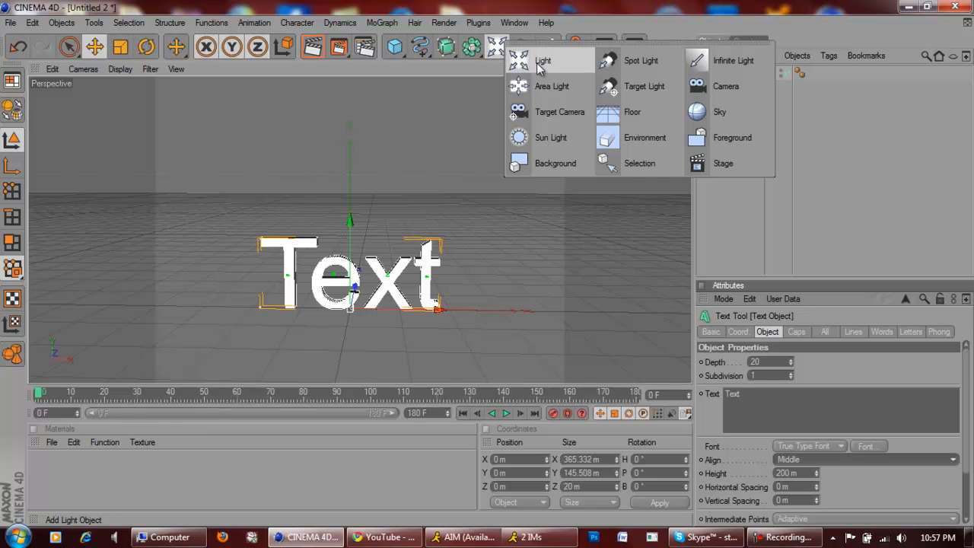
click(542, 61)
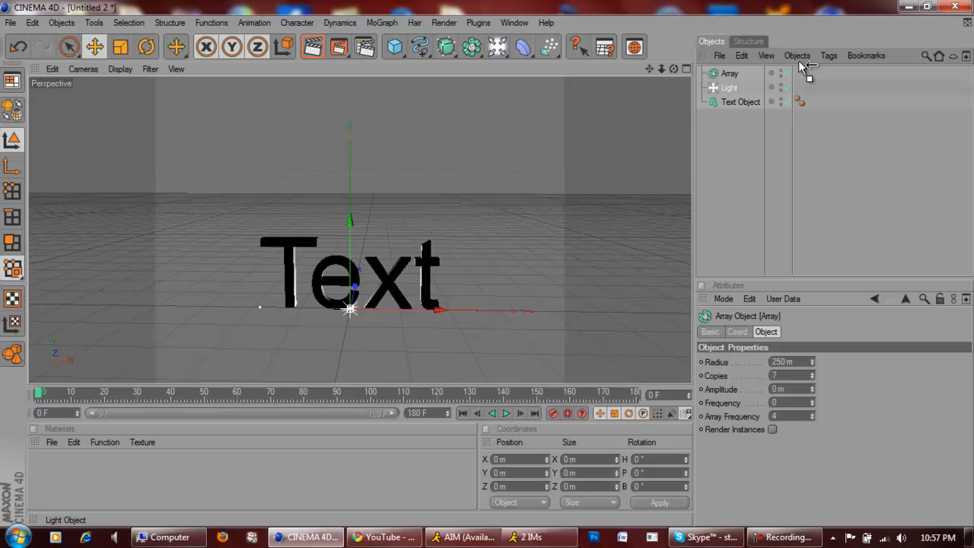
click(729, 87)
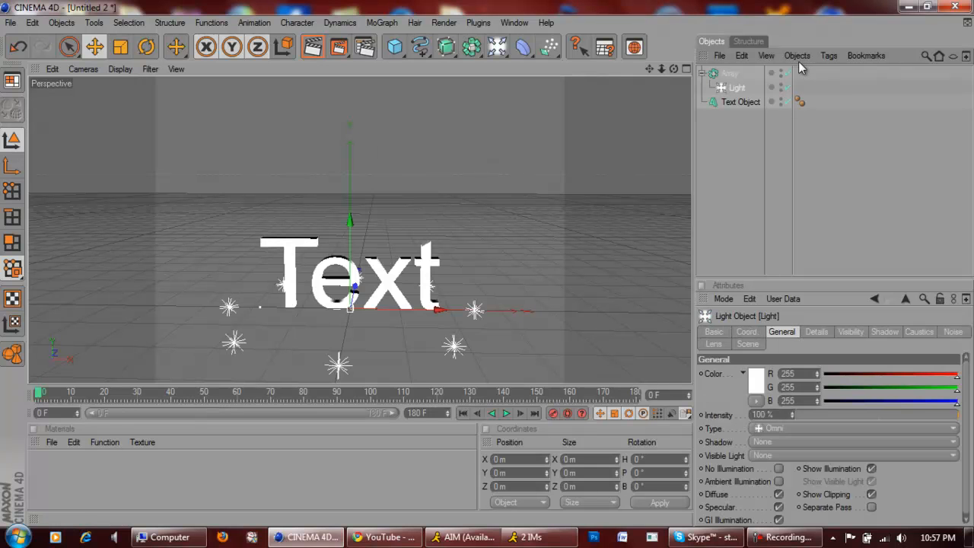
click(729, 73)
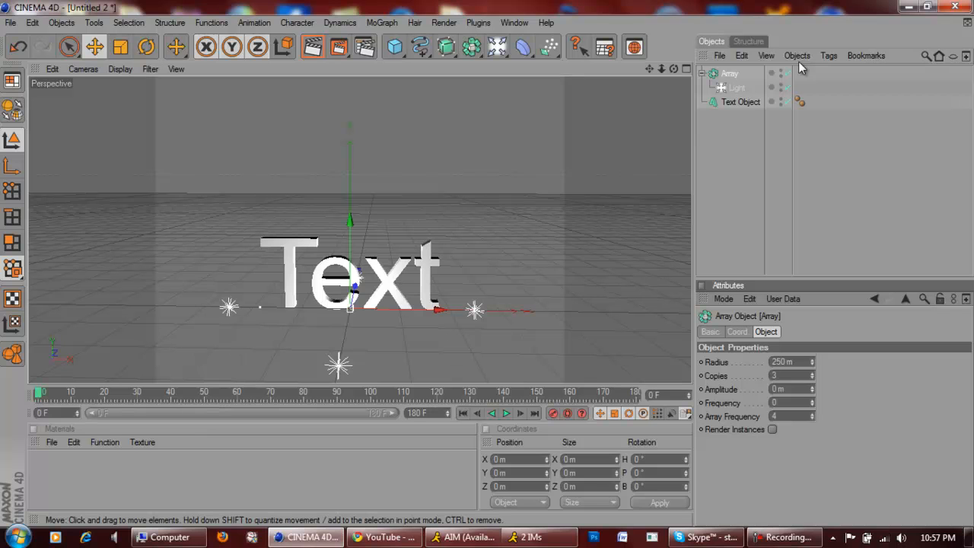
Set the light to 50% intensity with Shadow Maps (Soft) and raise the array above the text.
click(737, 87)
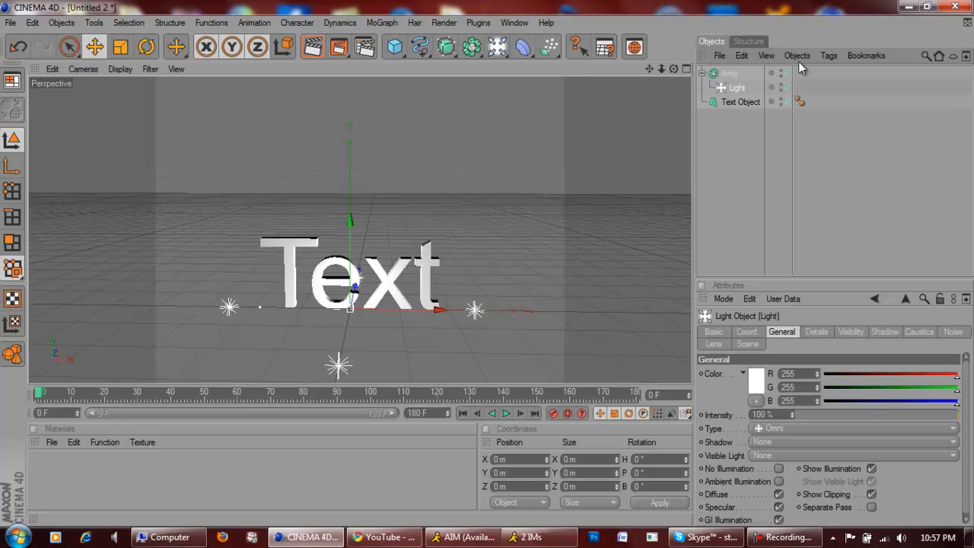
click(853, 455)
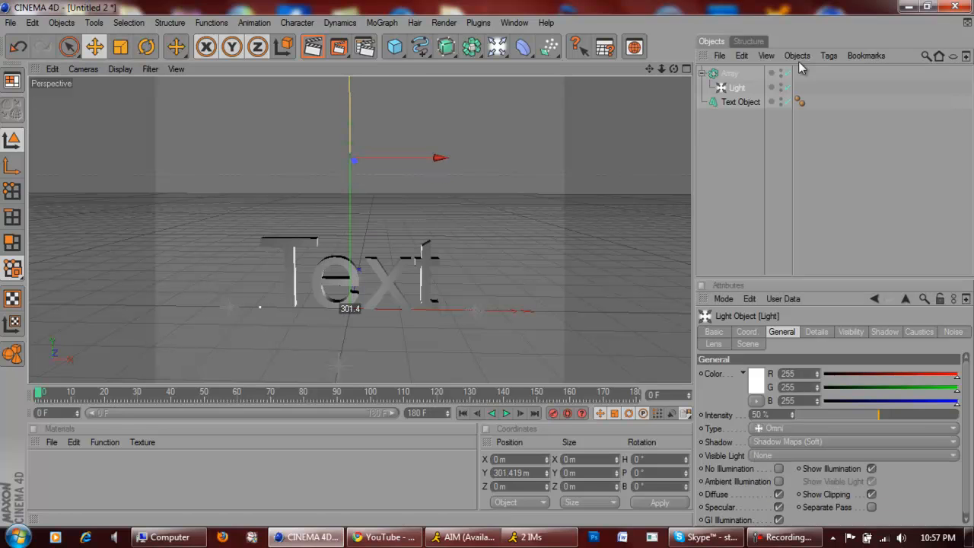
click(730, 73)
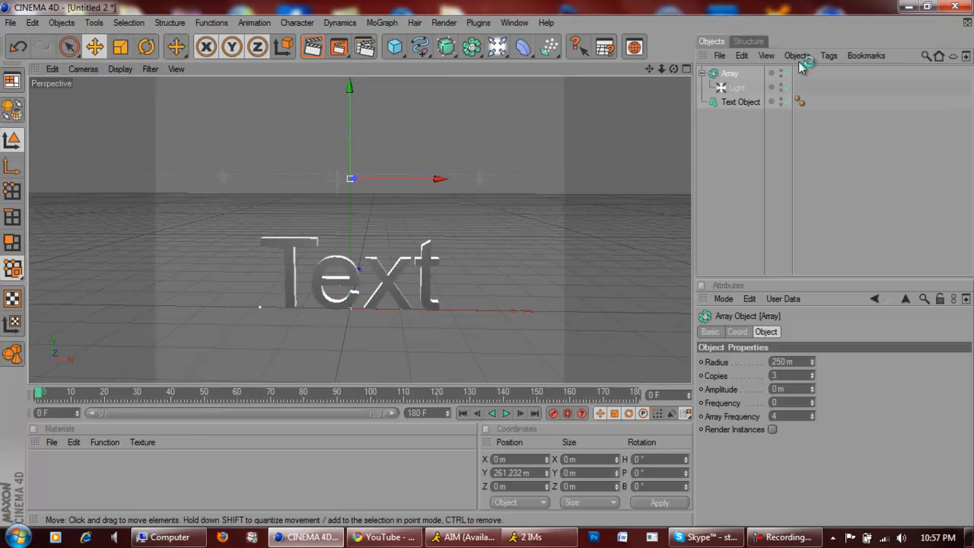
Add a Floor and a Sky to the scene and render the view as a preview.
click(472, 47)
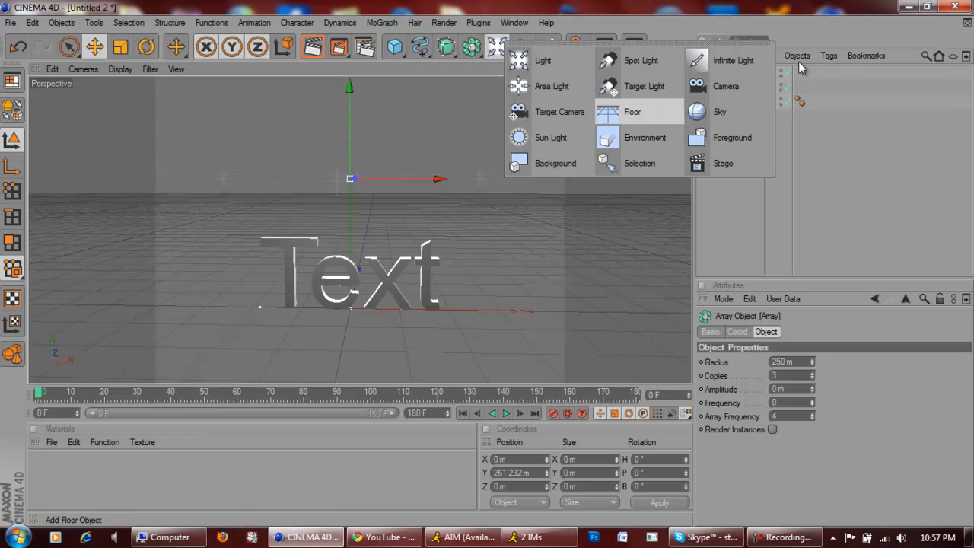
click(634, 112)
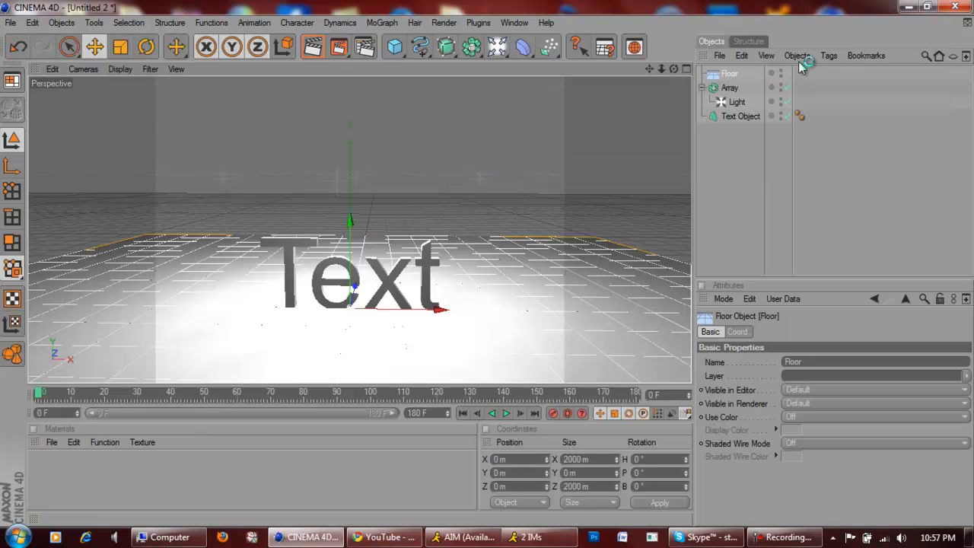
click(798, 55)
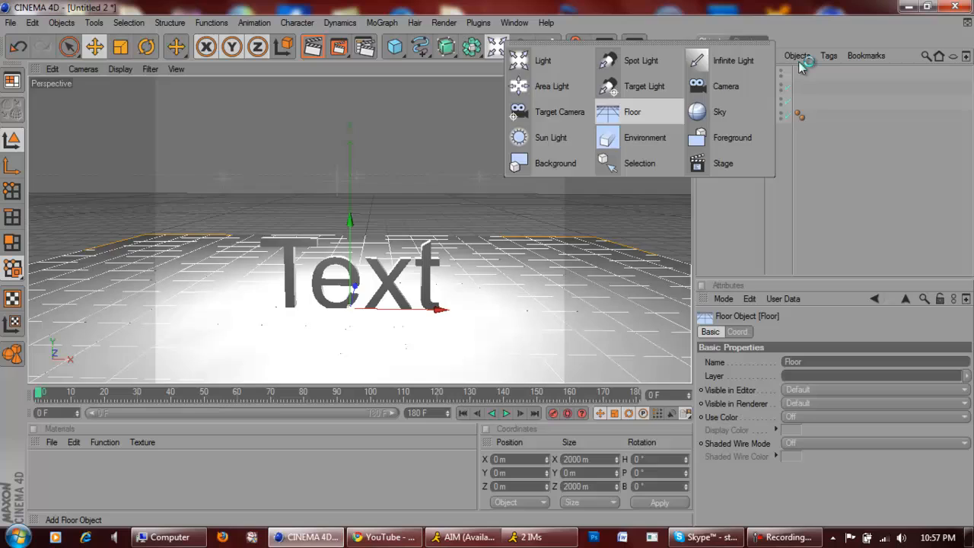
click(718, 113)
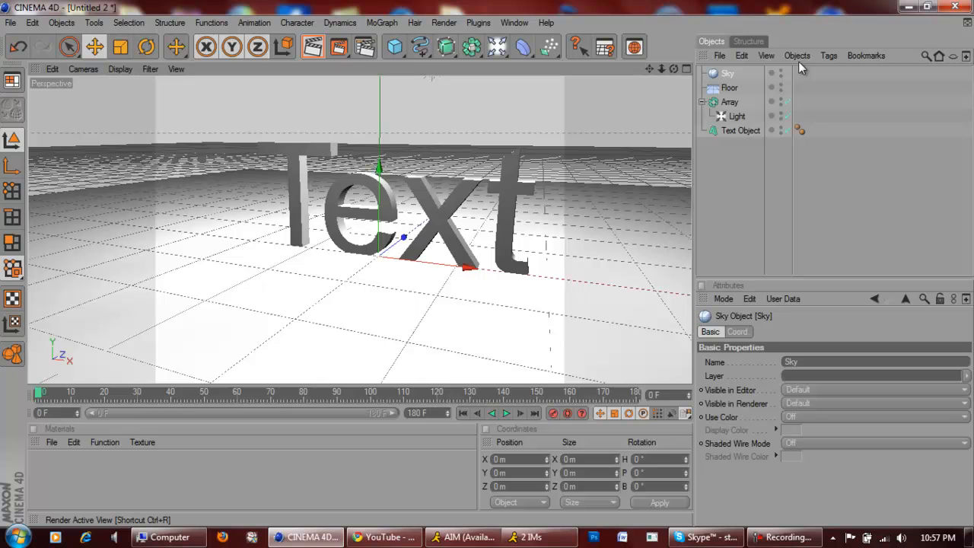
click(314, 47)
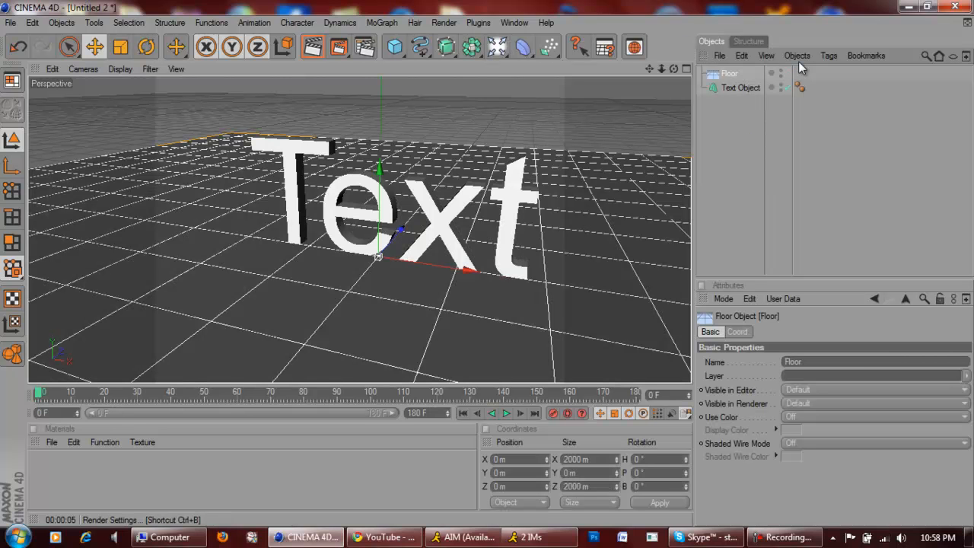
Add Ambient Occlusion and Global Illumination effects in the Render Settings.
click(603, 47)
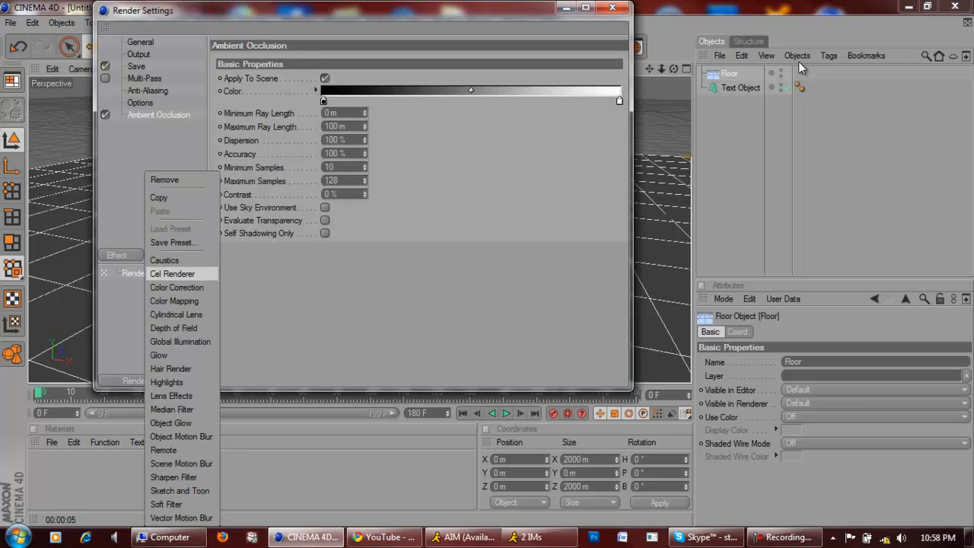
click(180, 341)
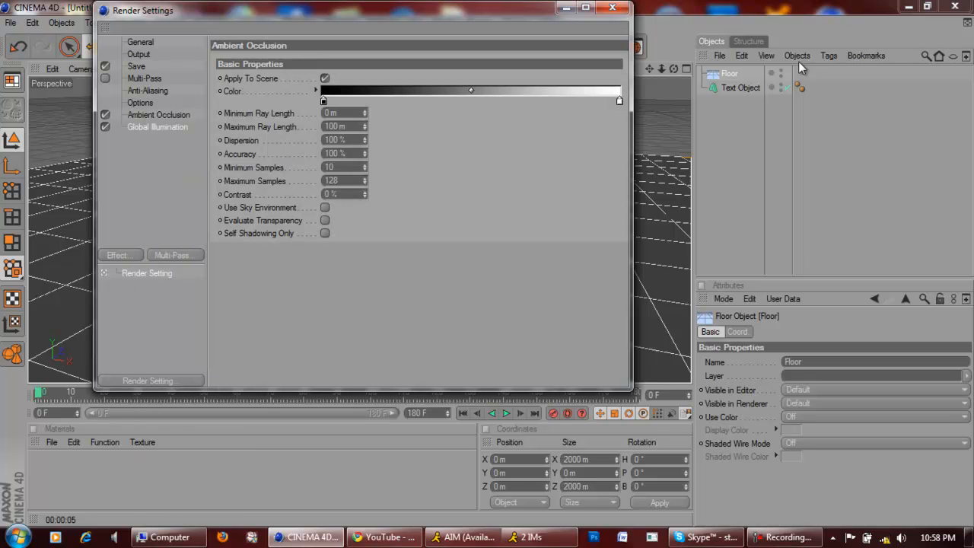
click(612, 9)
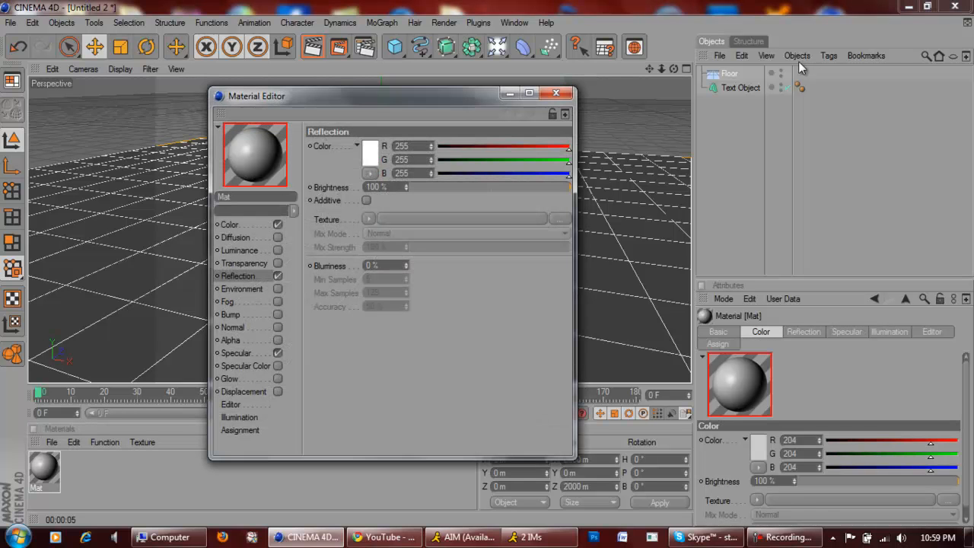
Give the material a Fresnel reflection with Brightness lowered to 50%.
click(368, 219)
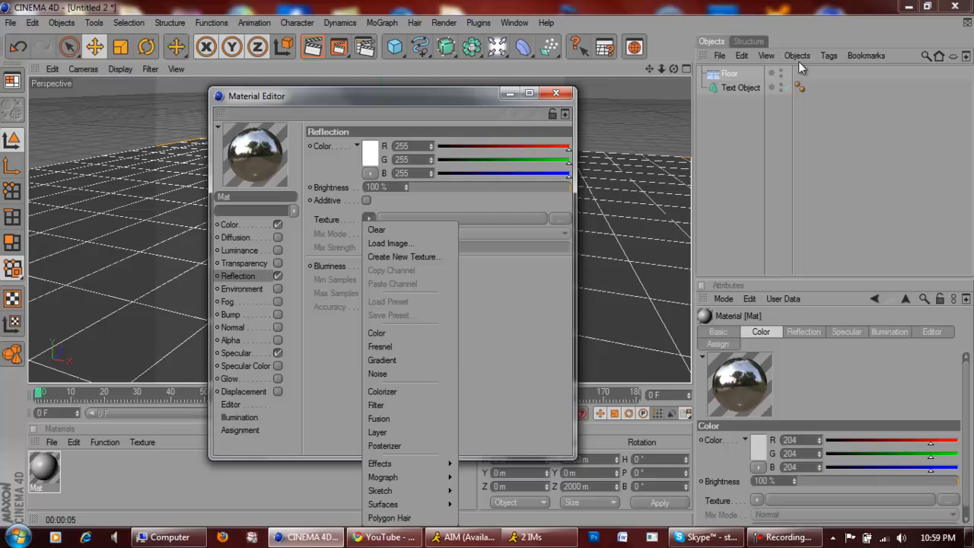
click(381, 347)
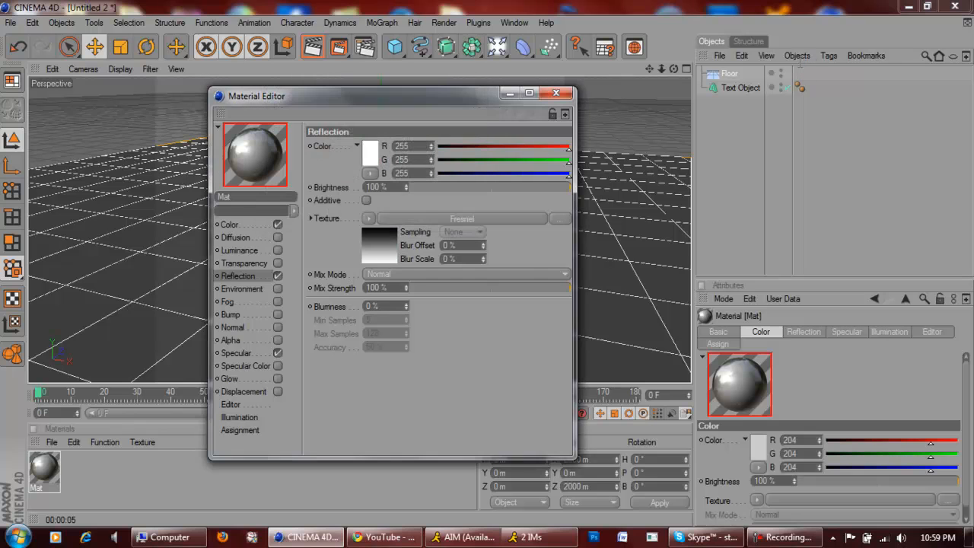
drag(570, 188, 490, 187)
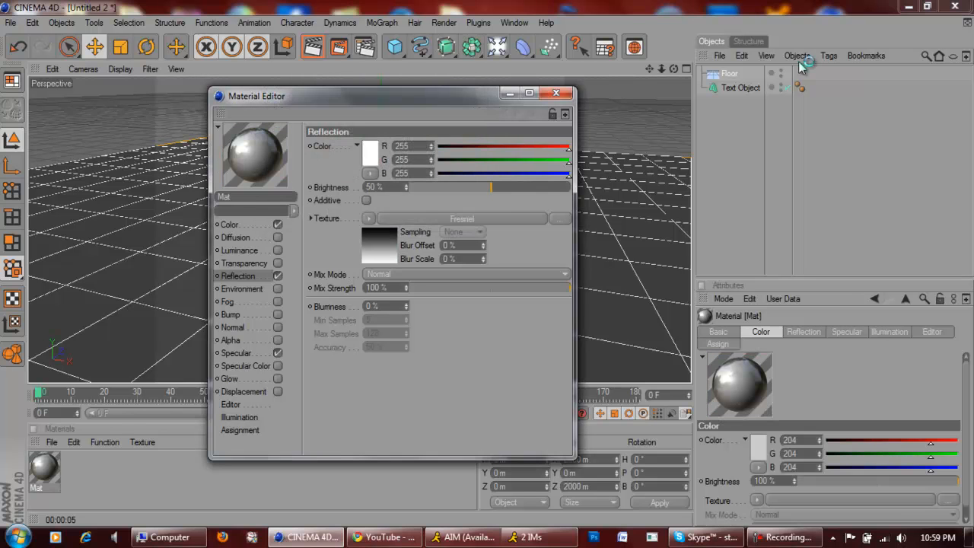
Set the material's Color channel to deep blue (R0 G0 B244) and close the Material Editor.
click(228, 223)
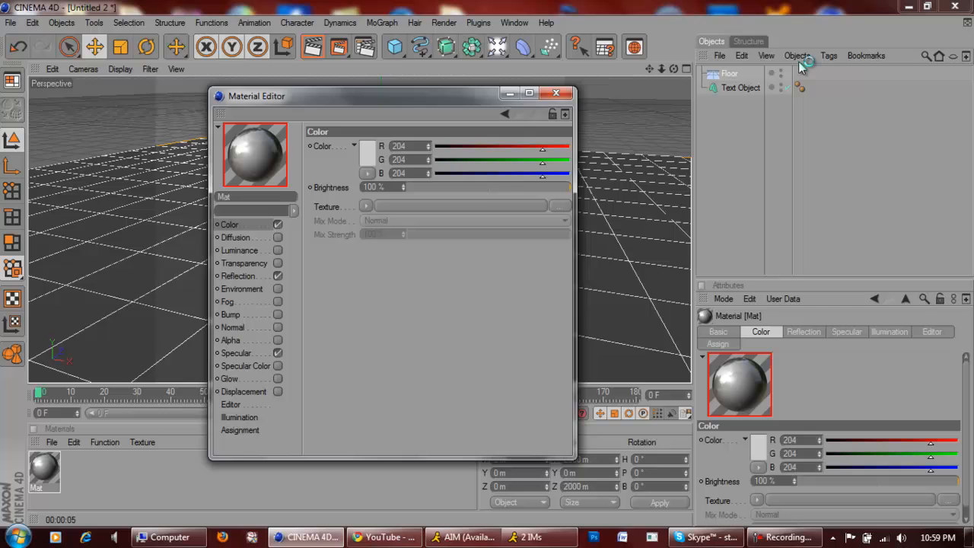
click(368, 146)
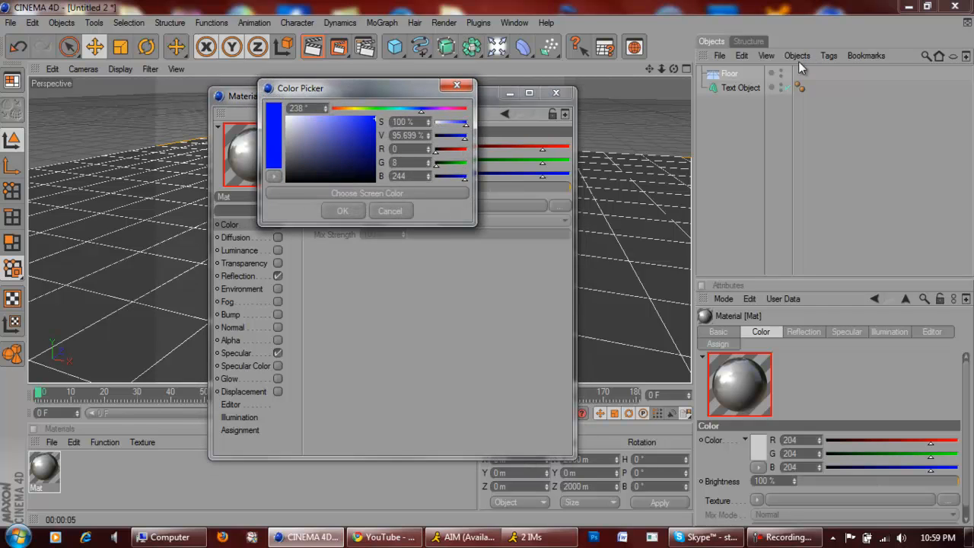
click(341, 210)
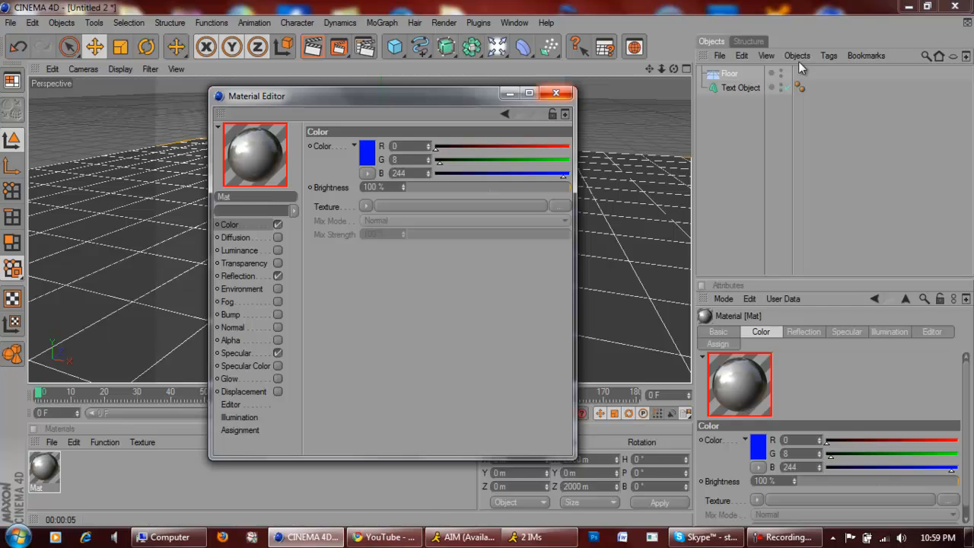
mouse_move(554, 112)
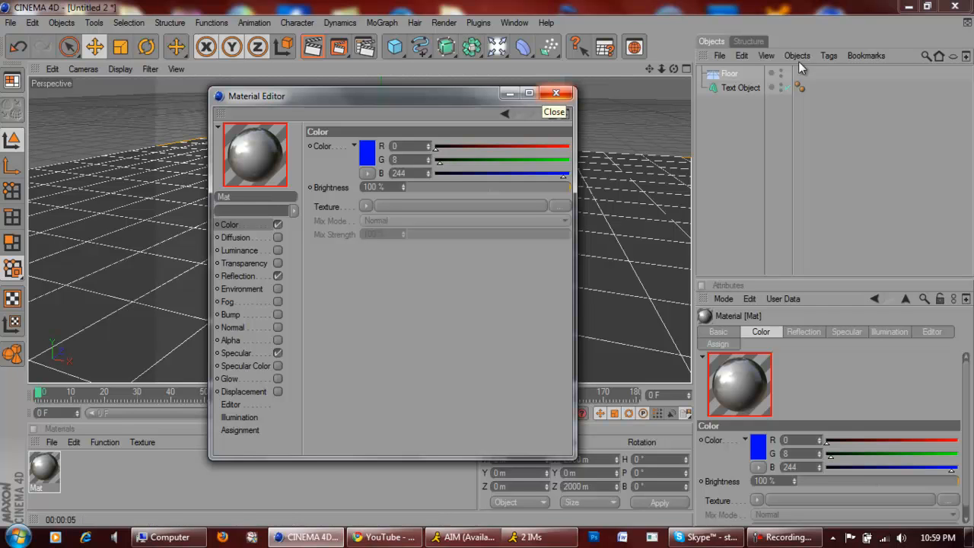
click(238, 275)
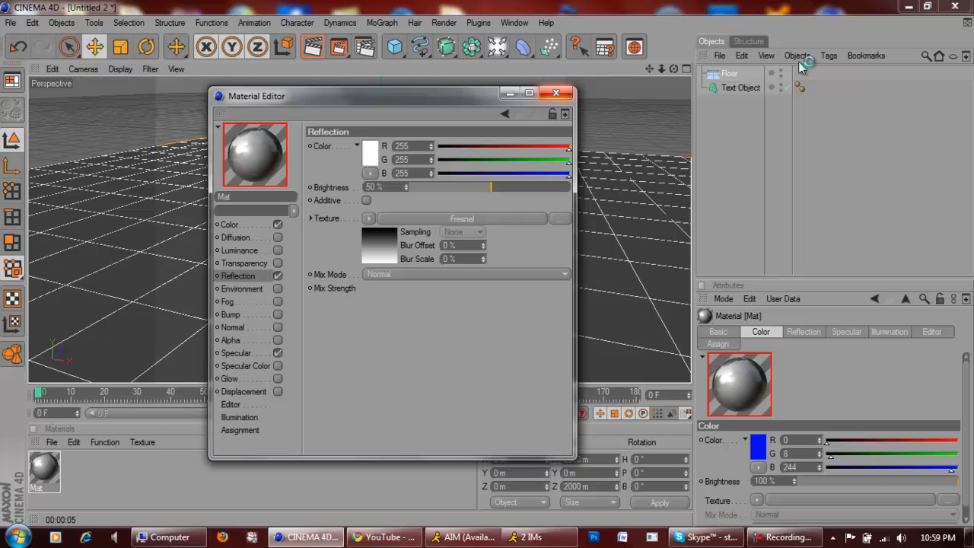
click(228, 224)
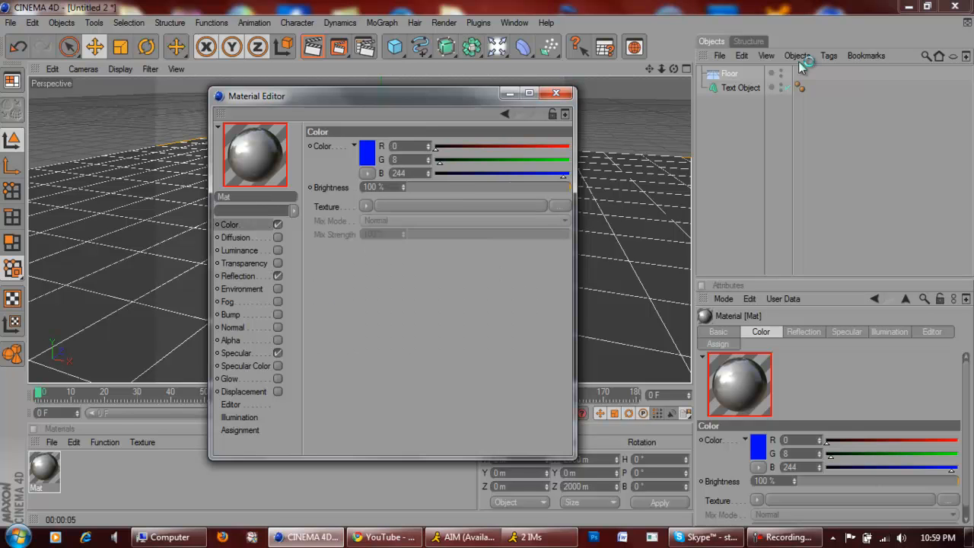
click(556, 93)
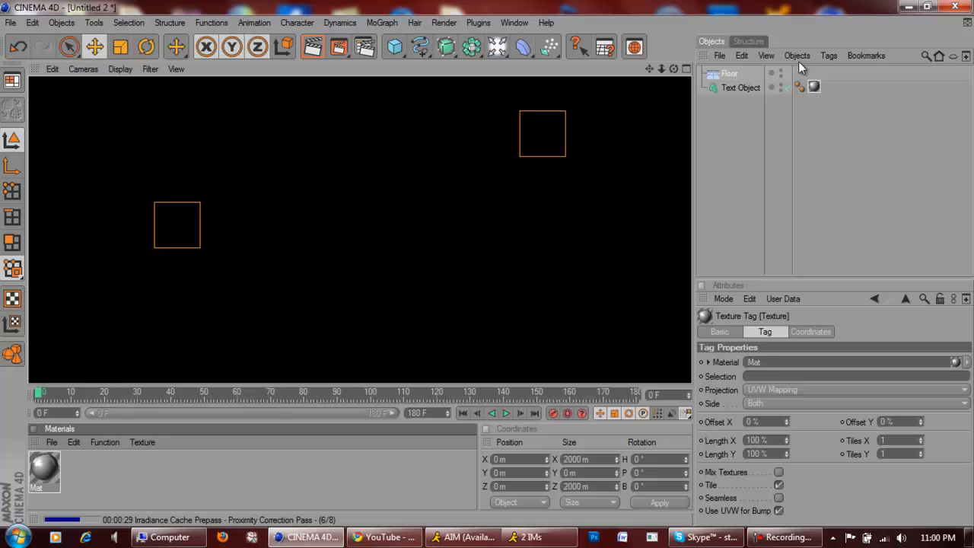
Drag the blue material onto the Text Object in the Object Manager.
drag(177, 225, 496, 271)
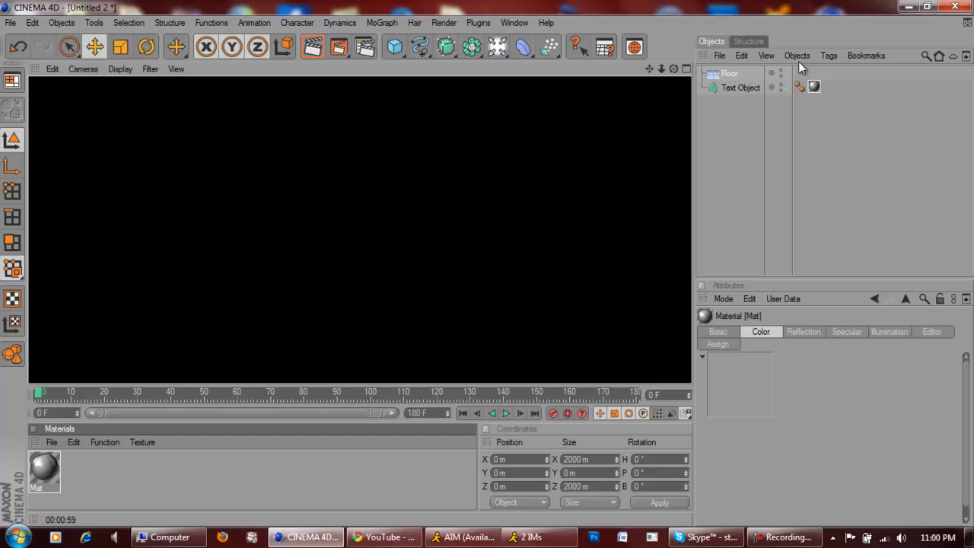
Review the material's Luminance and Color channels, then return to the scene view.
double_click(42, 469)
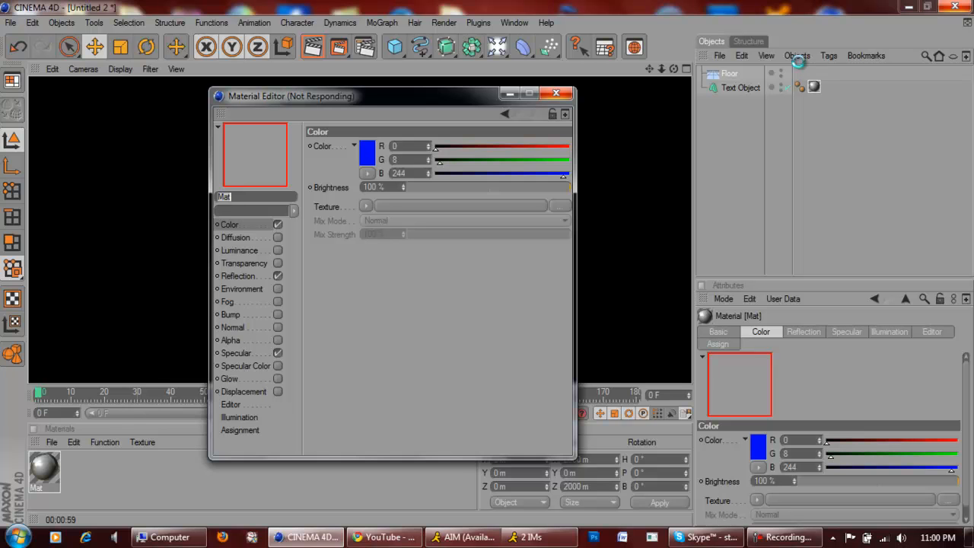
click(556, 93)
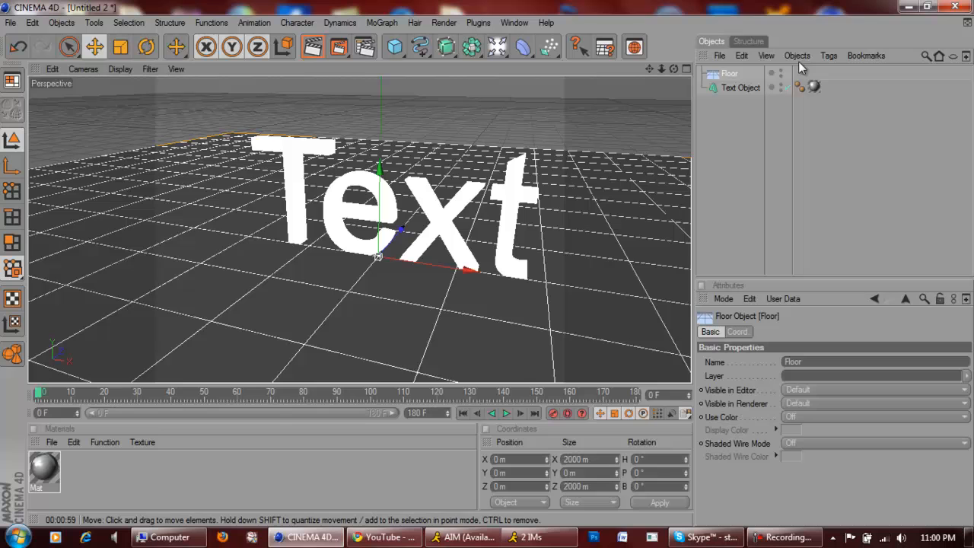
click(42, 470)
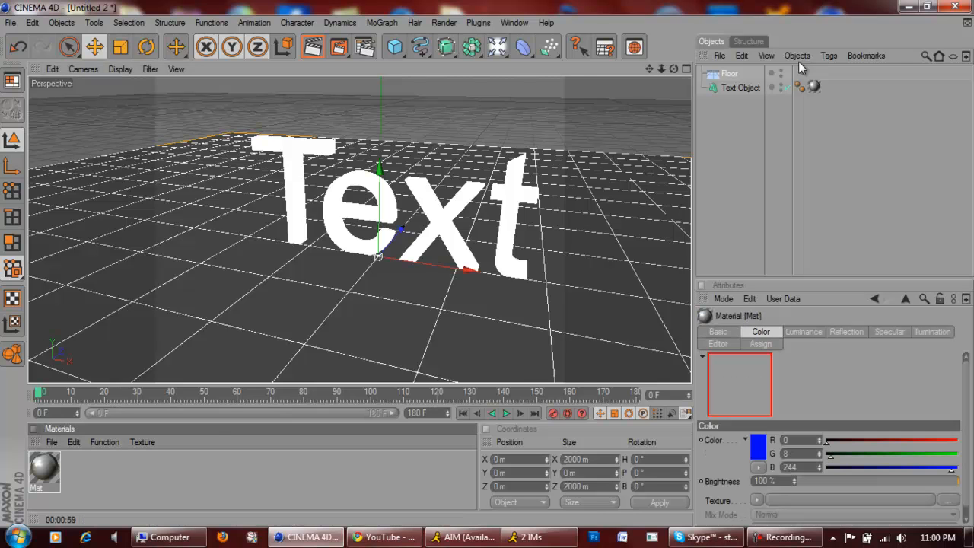
Reset the material's base colour back to the default grey.
double_click(43, 469)
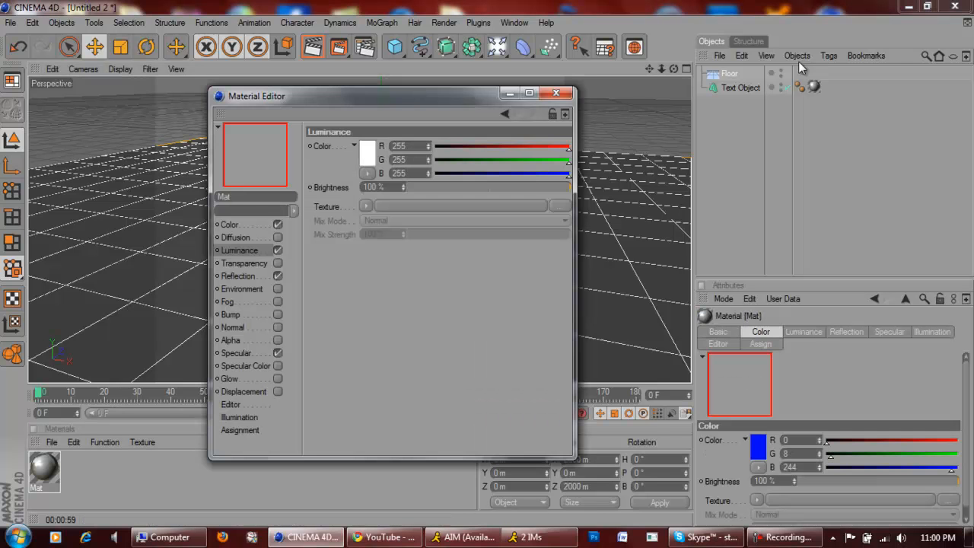
click(365, 153)
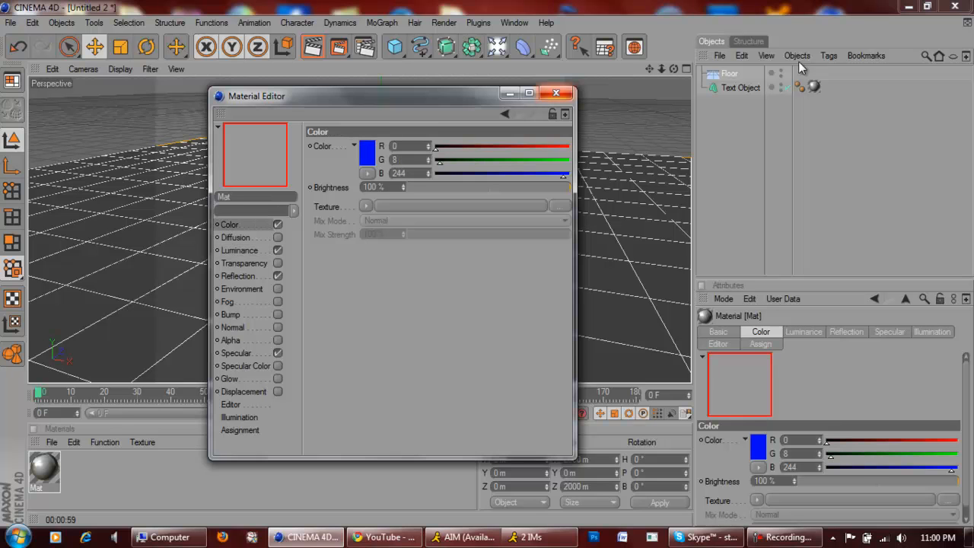
click(556, 92)
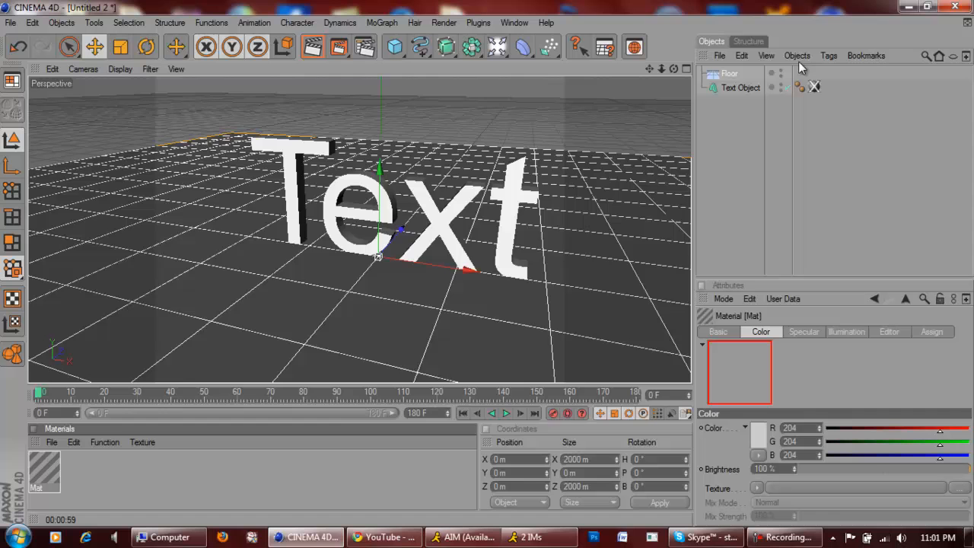
Make the material bright blue (R0 G85 B255) with Luminance enabled for a blue glow.
double_click(43, 471)
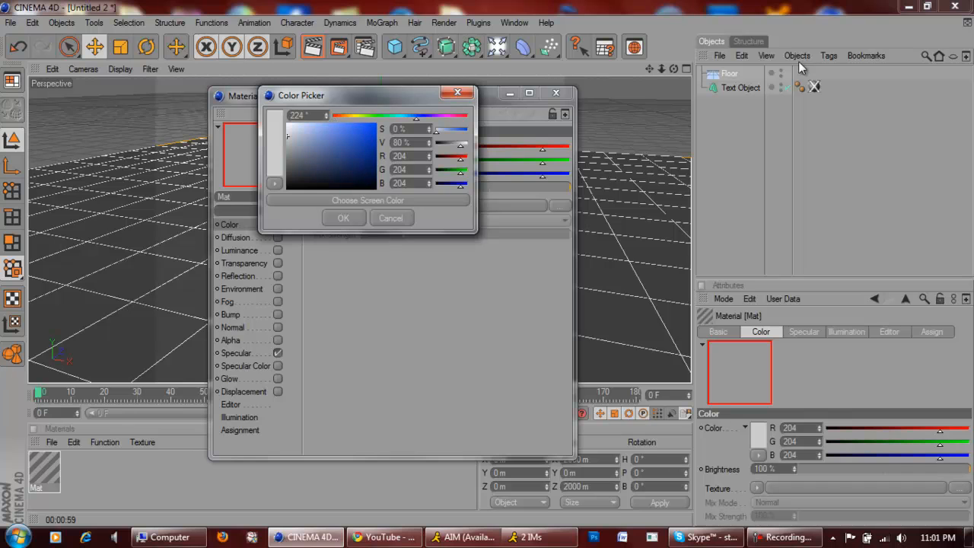
click(274, 125)
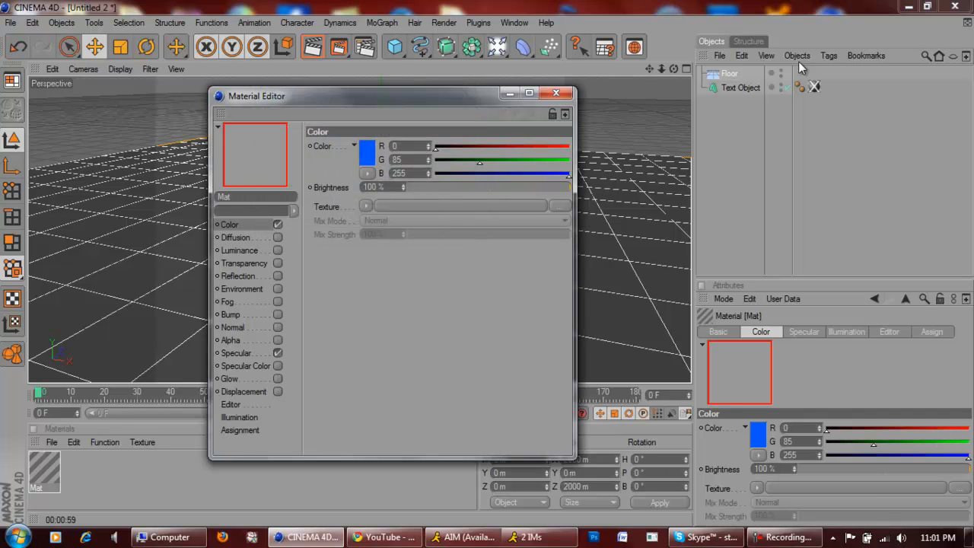
click(240, 250)
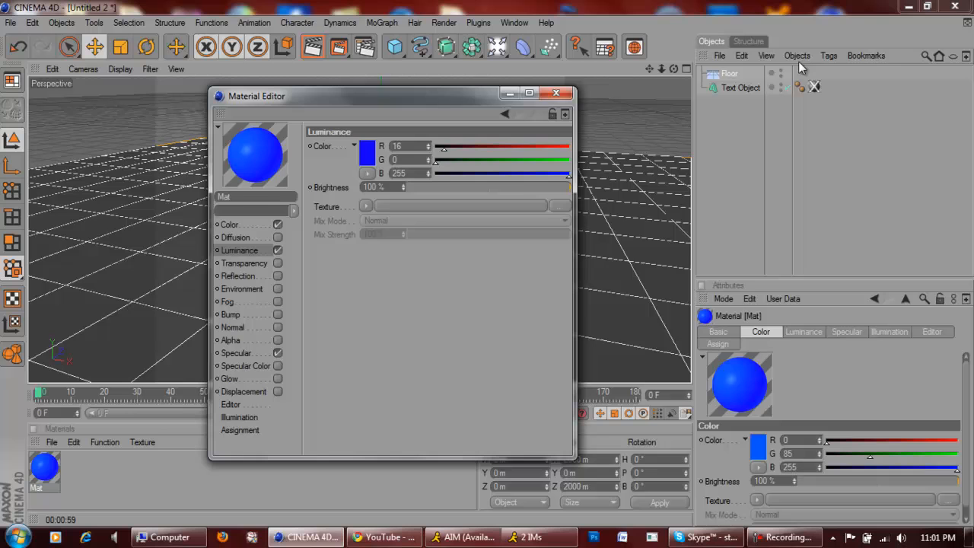
Lower the Reflection Brightness and Mix Strength to 50% each.
click(239, 275)
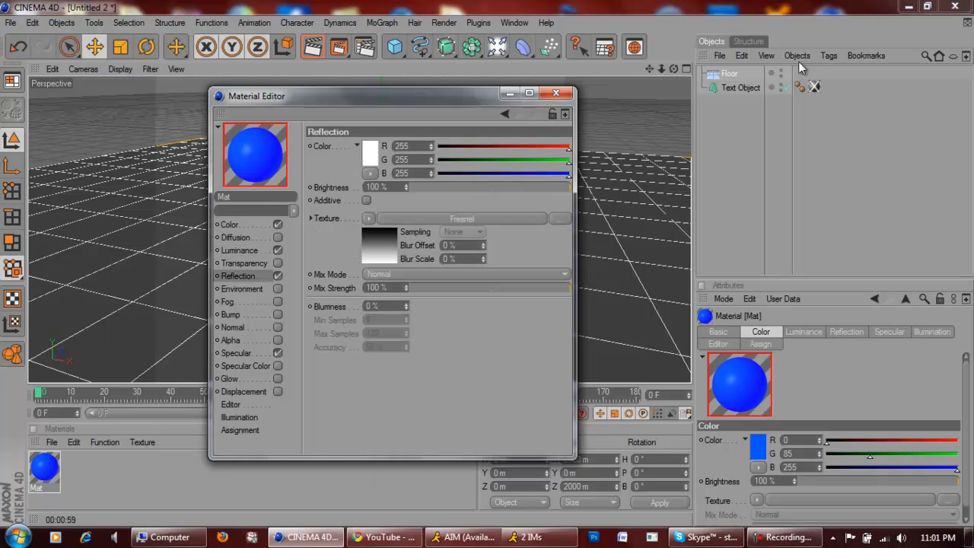
drag(566, 187, 490, 187)
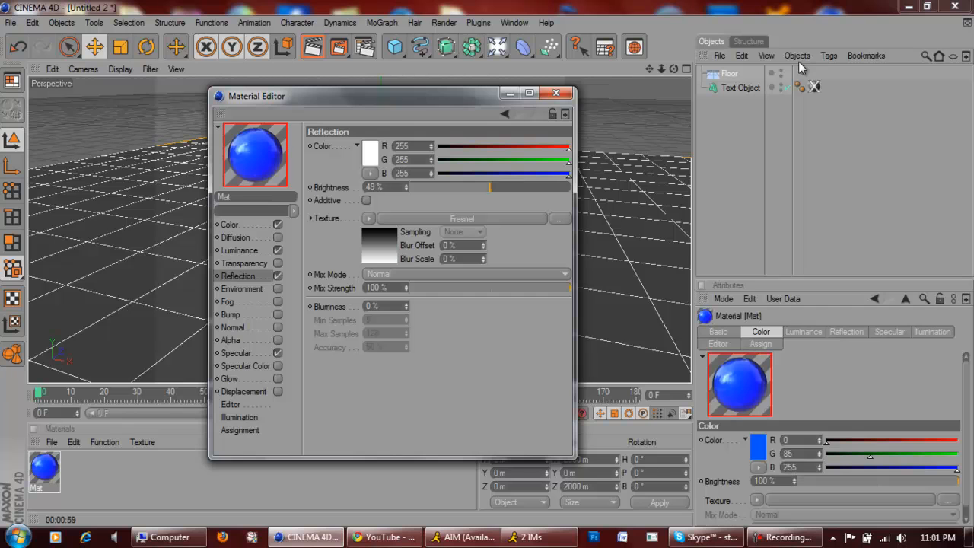
drag(567, 286, 490, 286)
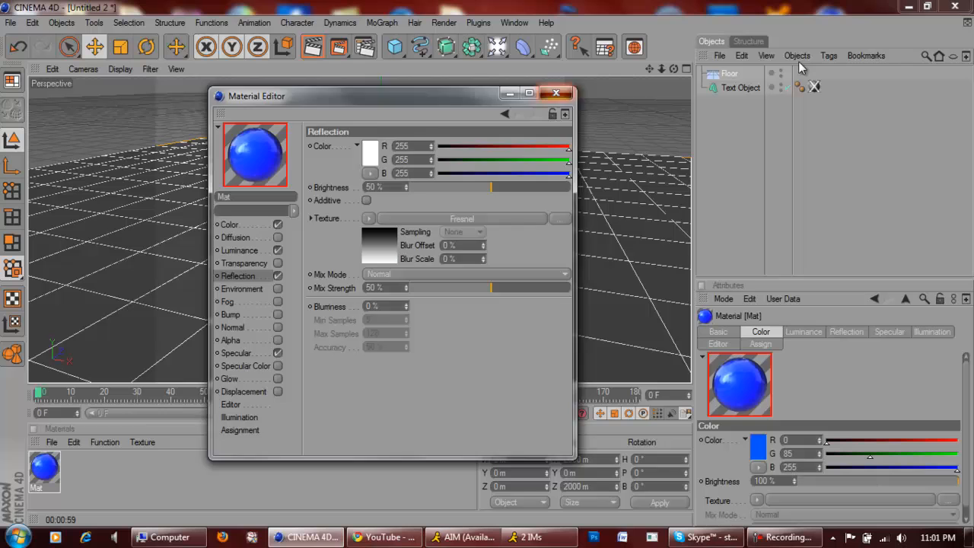
click(557, 93)
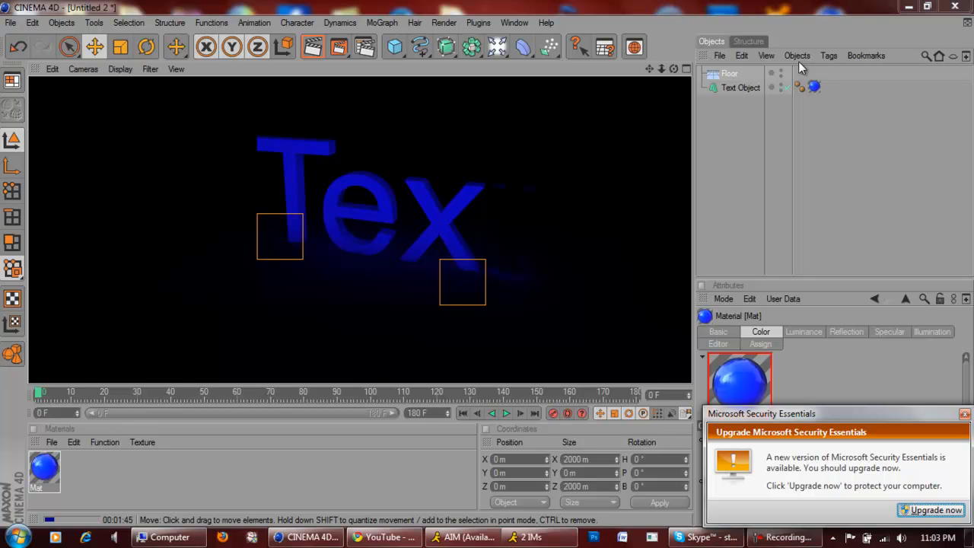
Adjust the view while the glowing blue text renders on the dark floor.
drag(463, 282, 371, 327)
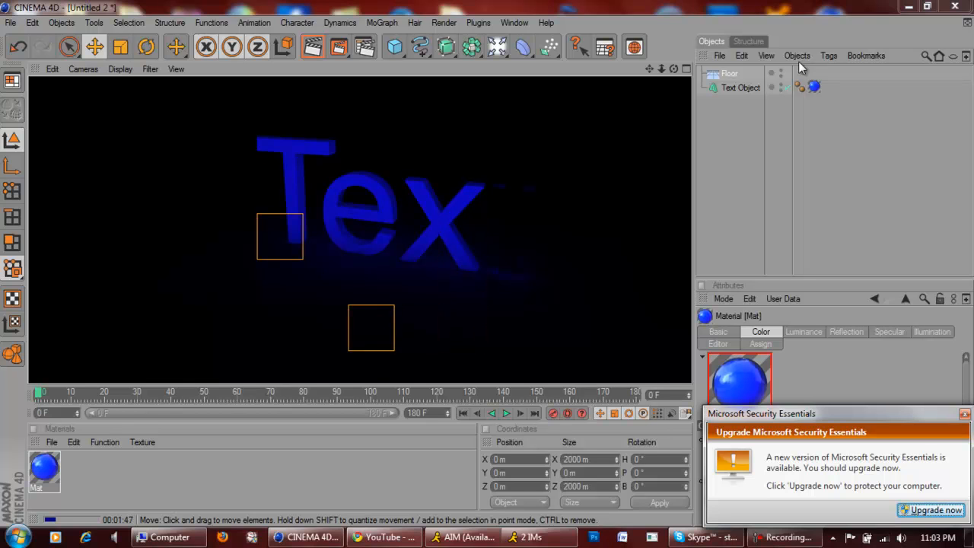